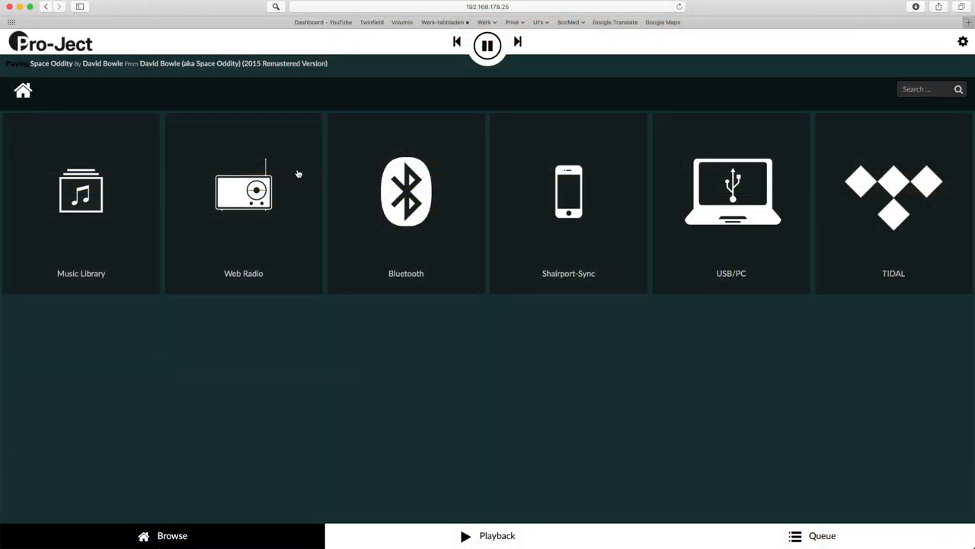
Step: Browse the Web Radio, Bluetooth and Shairport-Sync sources, then a source's tracks, reaching the playback screen
click(243, 191)
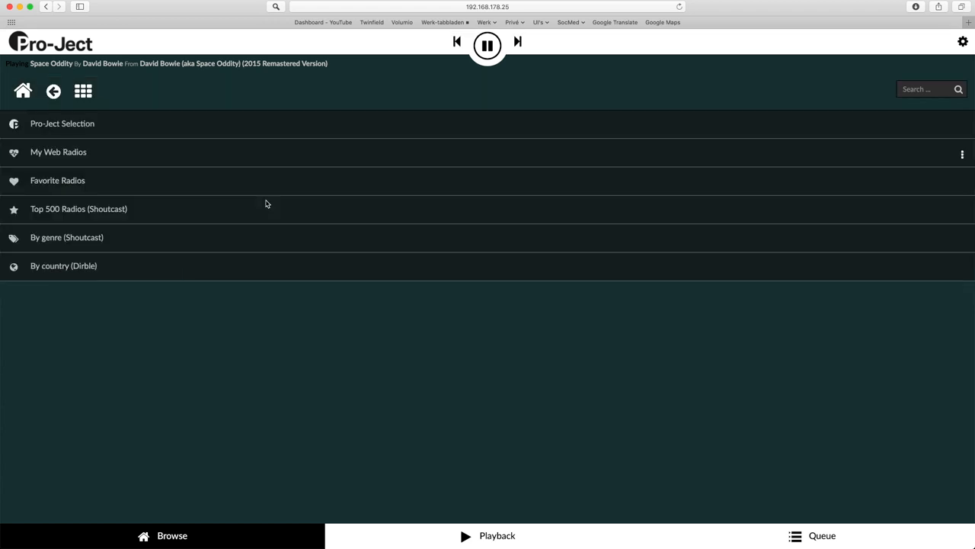
mouse_move(115, 208)
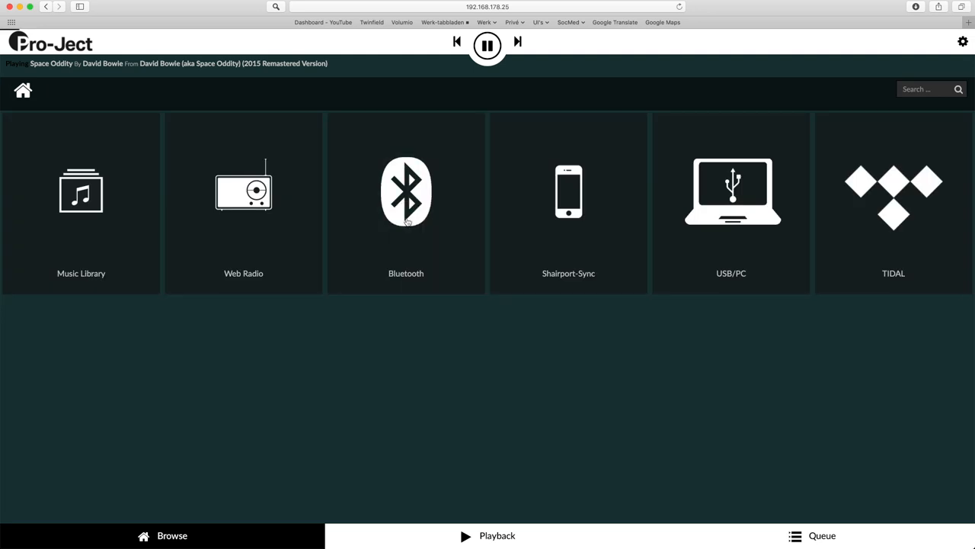
click(406, 191)
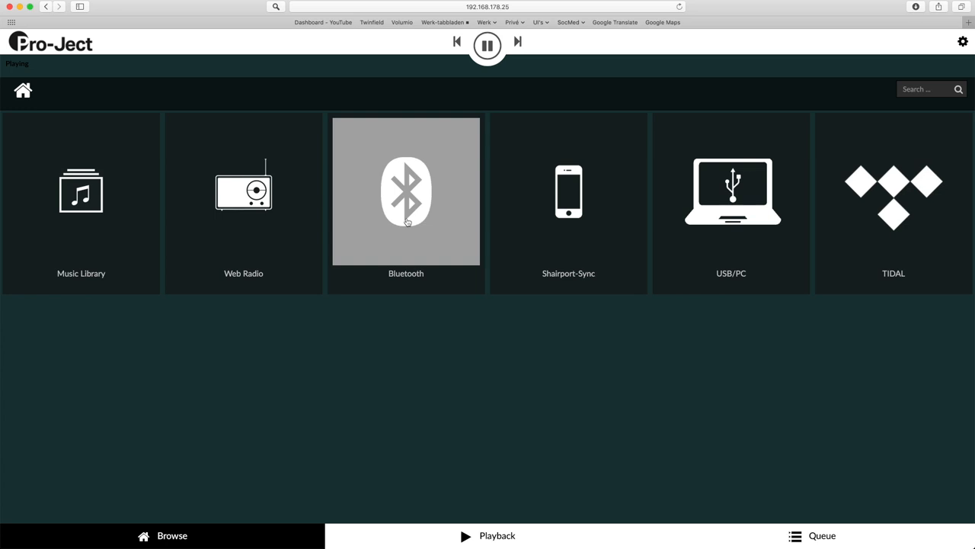
click(569, 191)
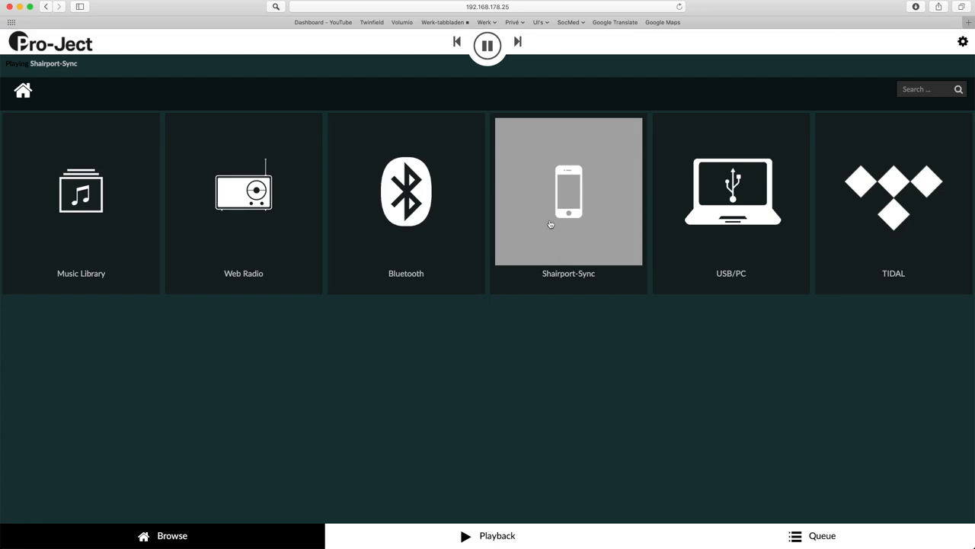
click(731, 191)
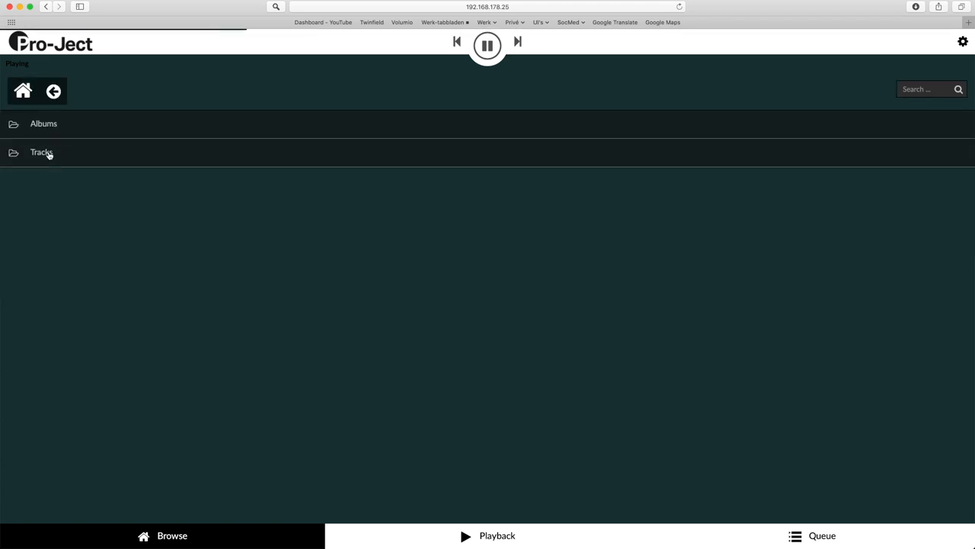
click(487, 535)
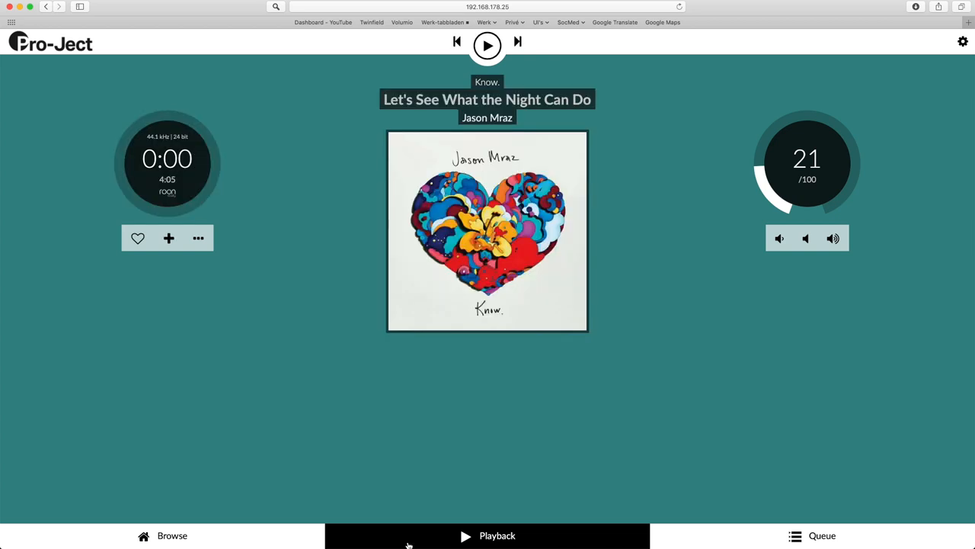
Step: Play Jason Mraz's 'Let's See What the Night Can Do' and raise the volume to 28
click(487, 45)
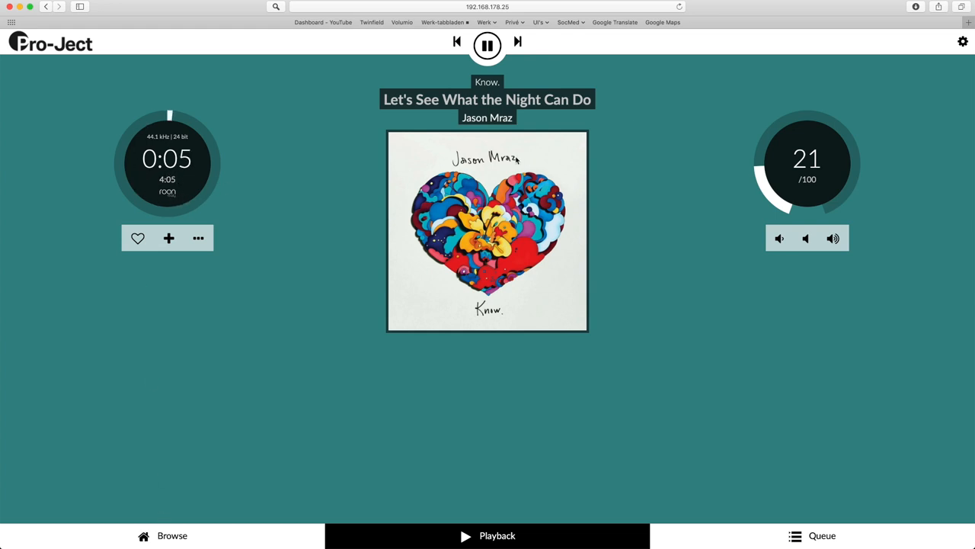
drag(762, 156, 762, 157)
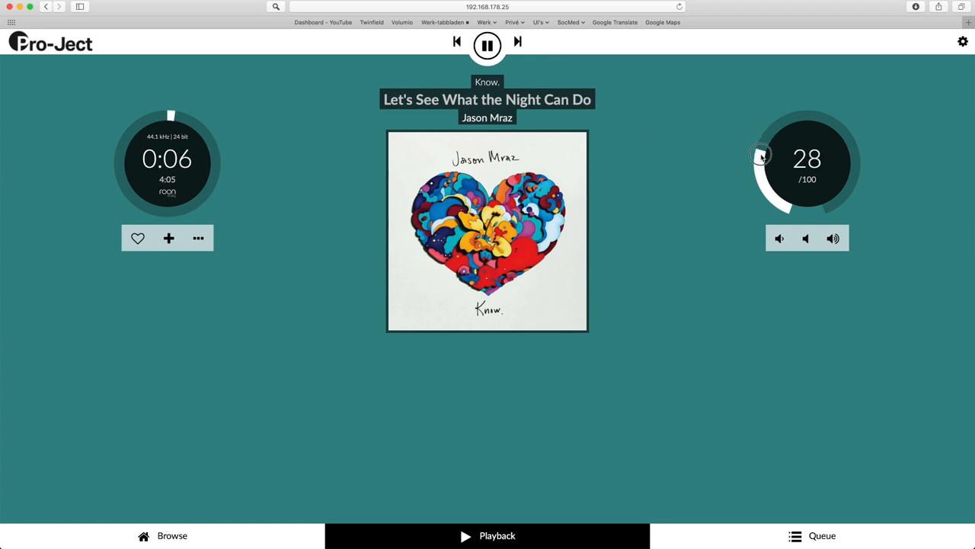